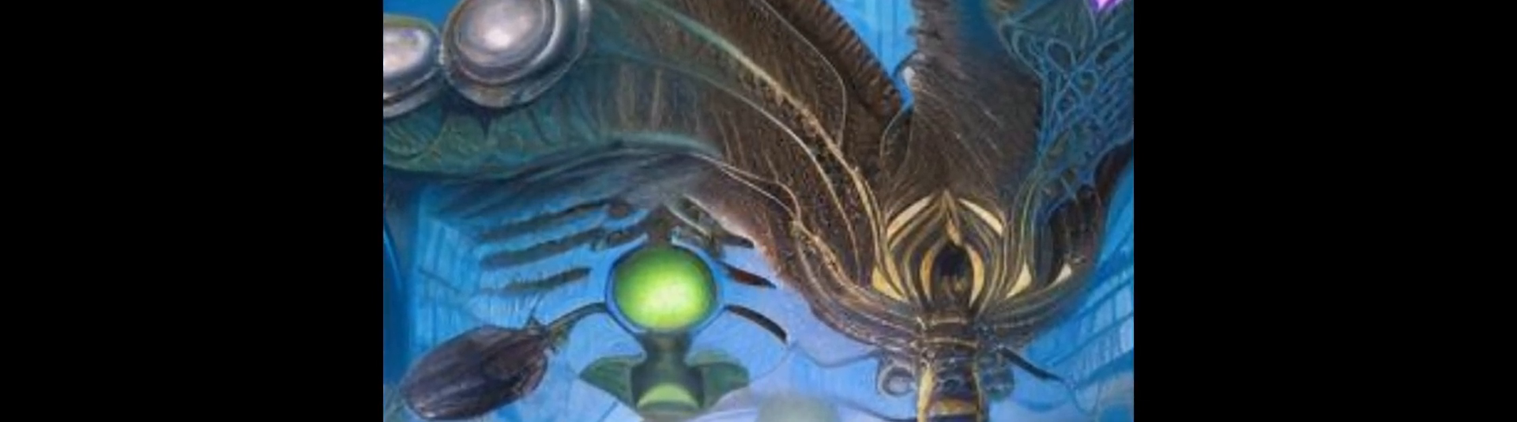
pyautogui.click(759, 211)
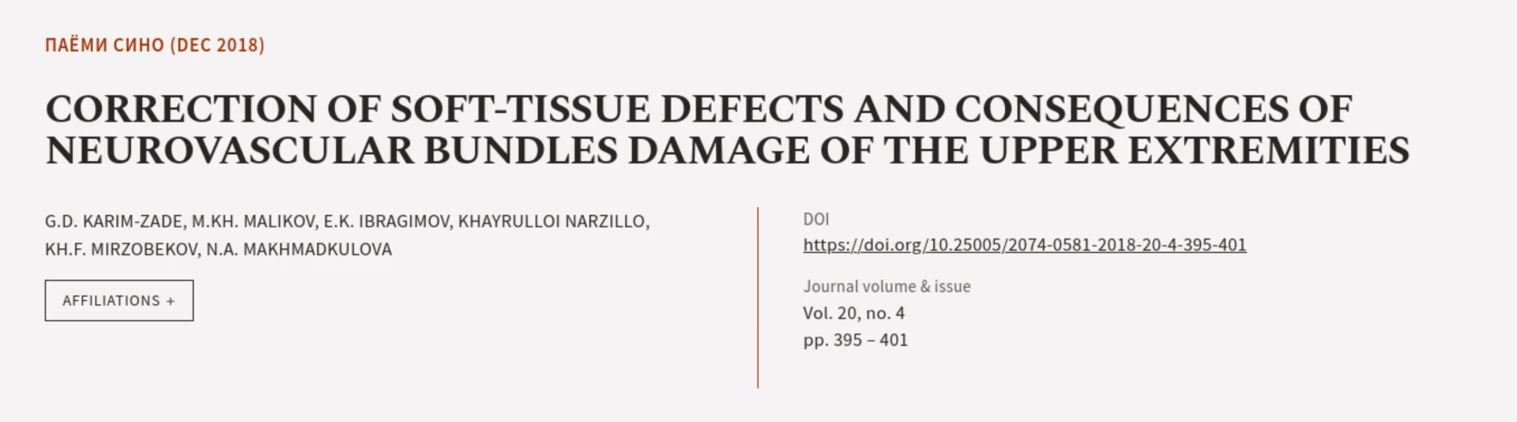